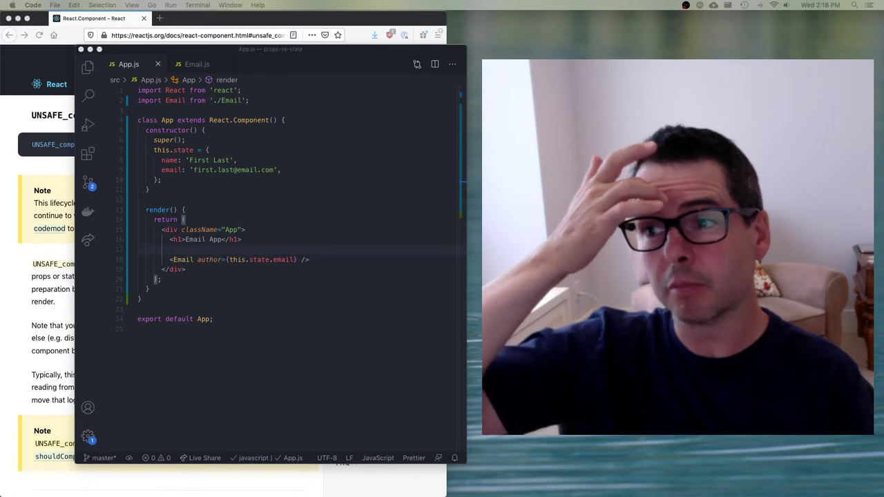
mouse_move(283, 155)
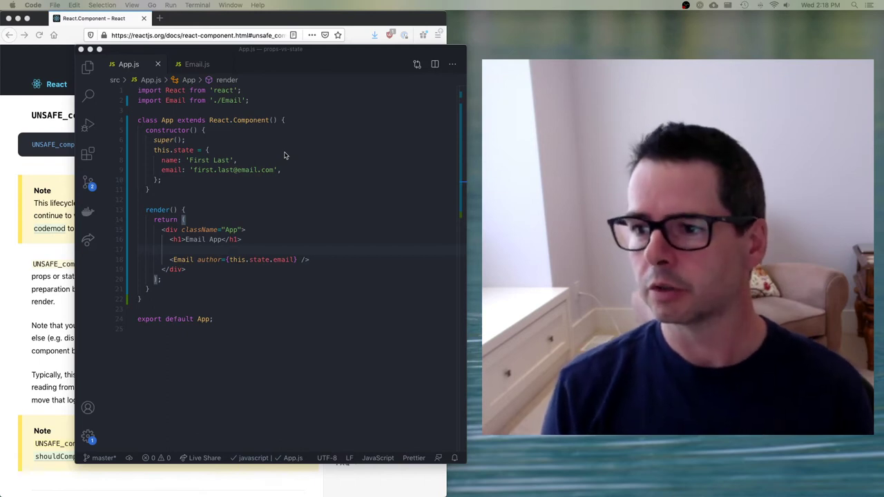
mouse_move(318, 142)
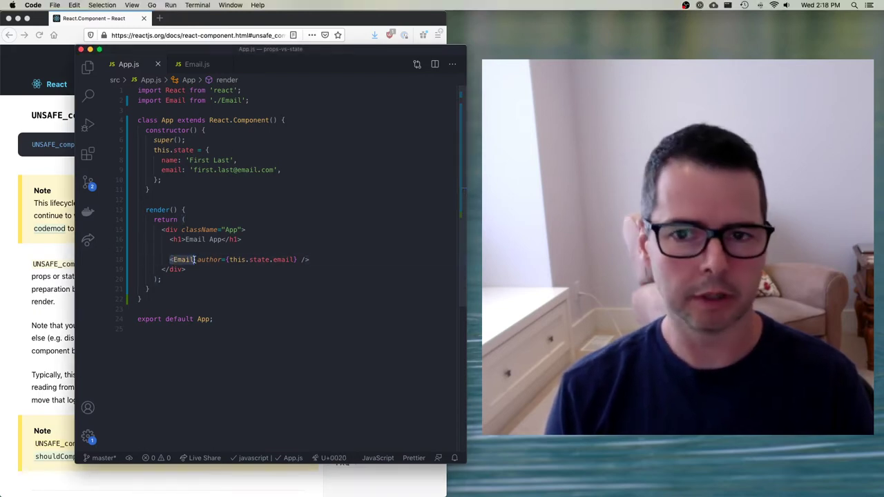
Step: Jump from App.js to the Email component's source in Email.js
left_click(196, 65)
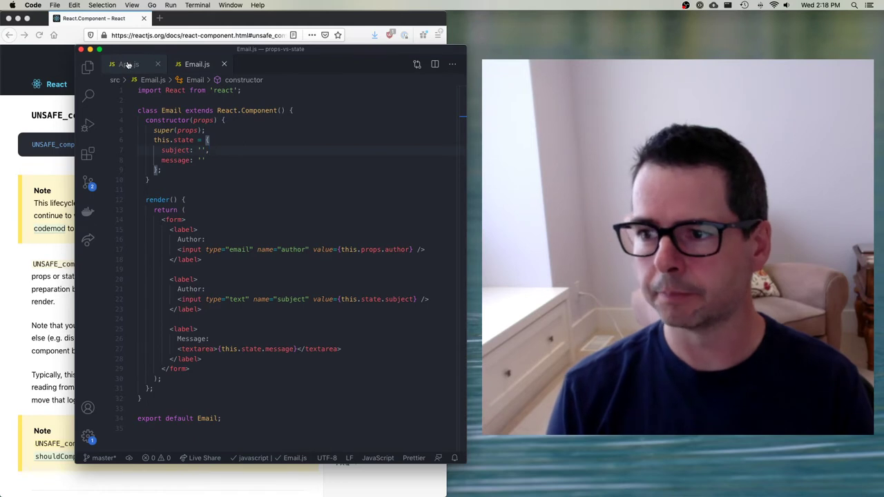
Step: Return to App.js to see Email receiving author from this.state.email
left_click(129, 64)
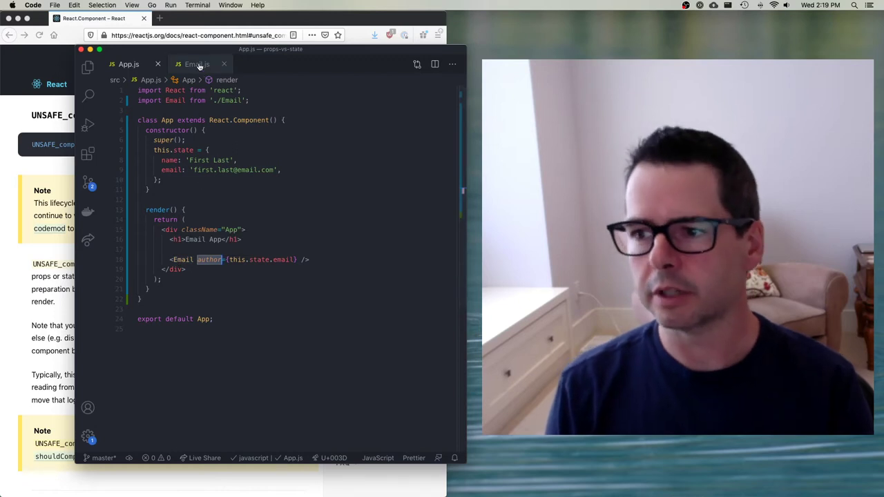
Step: Return to Email.js and select the constructor's props parameter
left_click(197, 63)
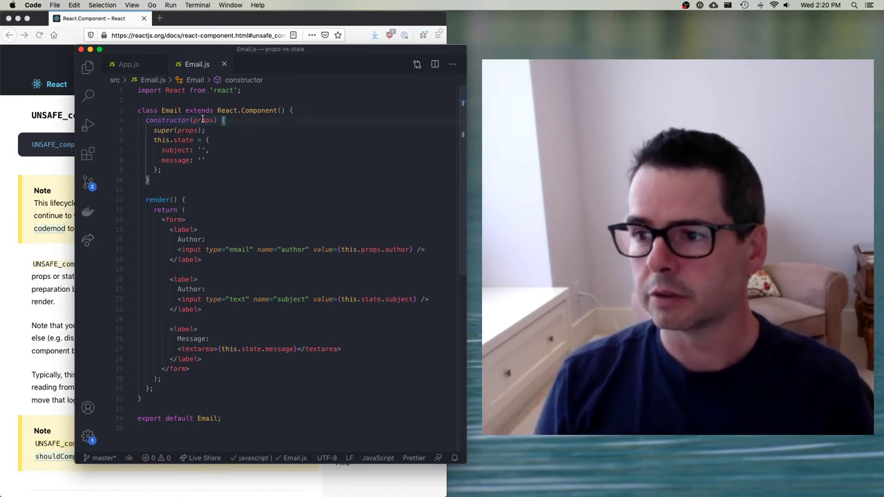
double_click(203, 119)
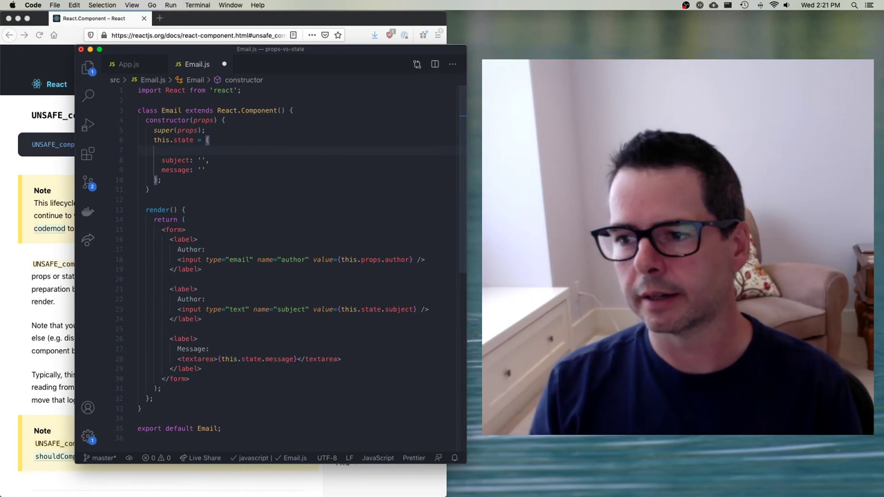
Step: Add an author: '' entry to Email.js's state and point the author input at this.state.author
type("author: ''")
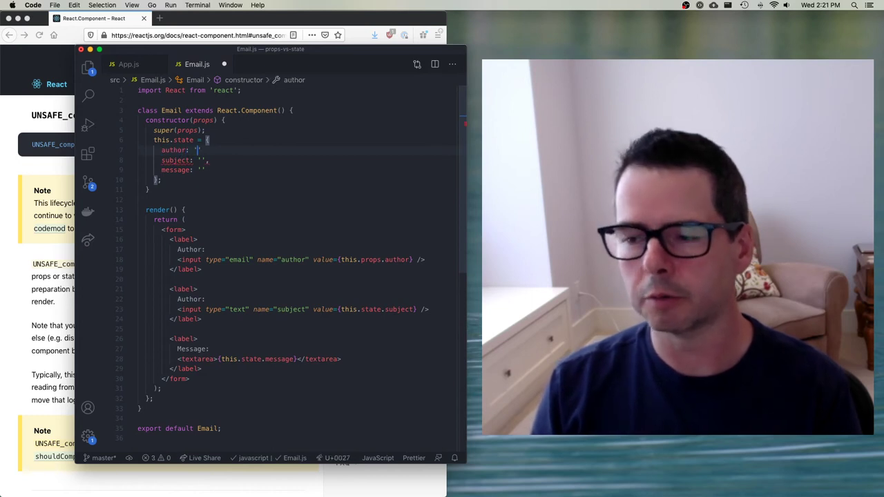
type("something@somewhere.com")
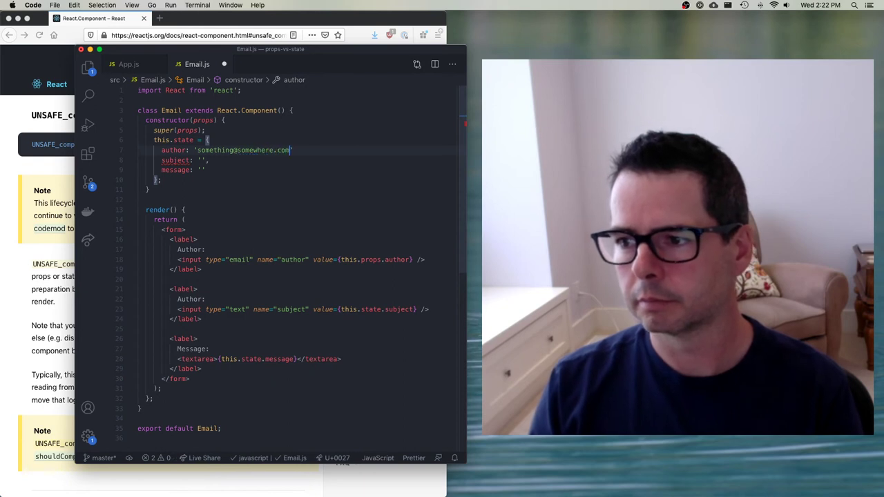
type(",")
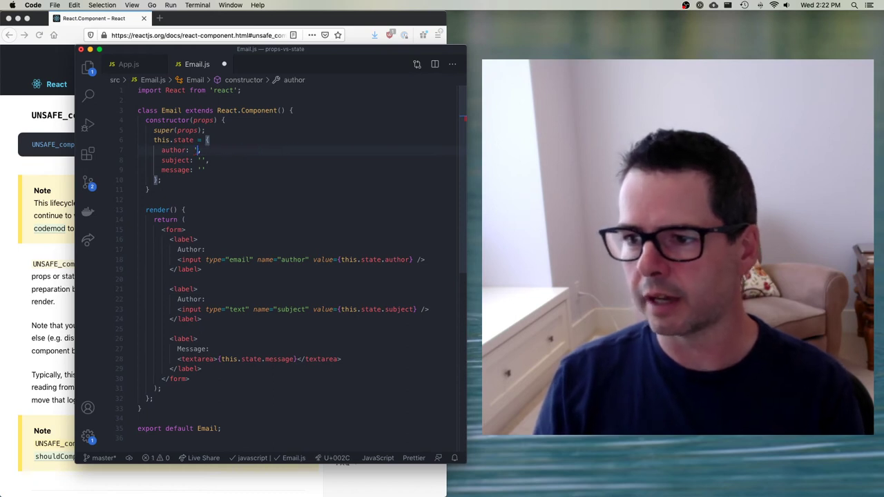
Step: Initialize the author state from props.author, then view App.js's author={this.state.email}
type("props.")
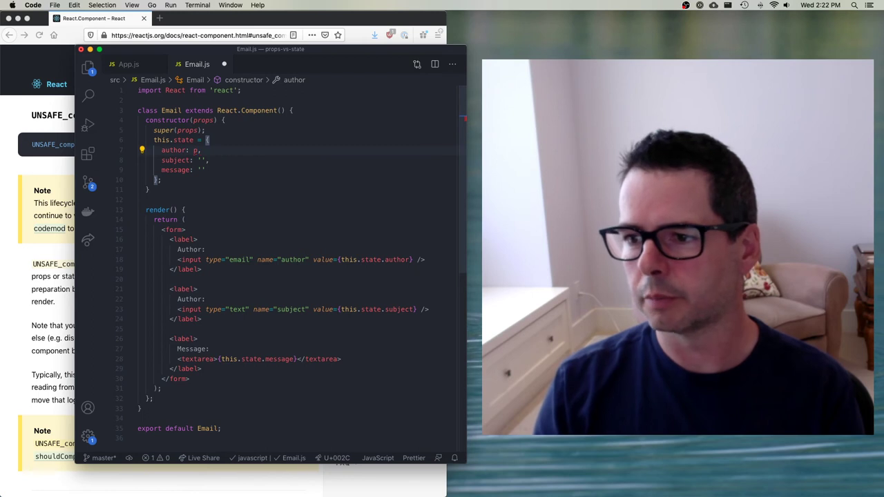
type("rops.author")
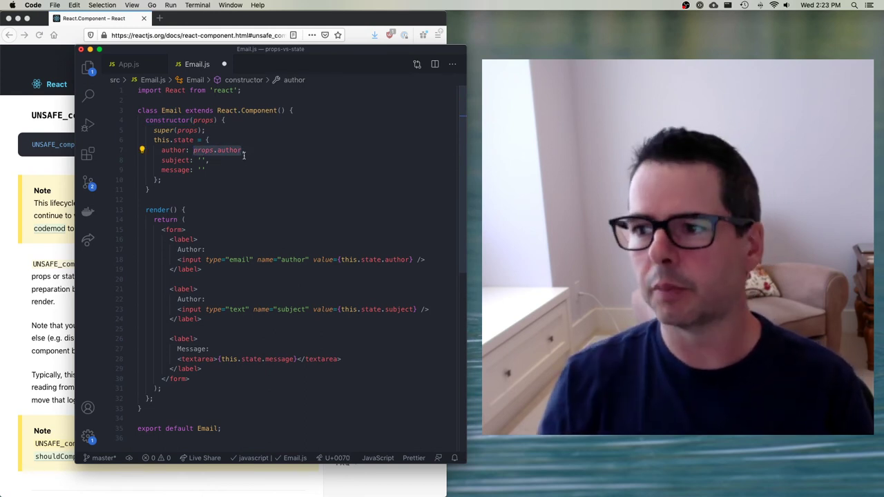
left_click(129, 63)
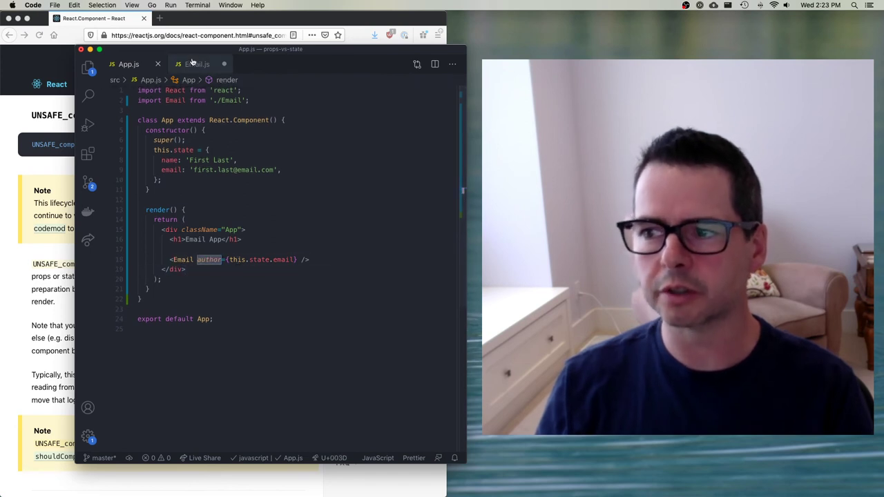
Step: In Email.js, change the author input's value to this.props.author and select the state's author entry
left_click(196, 63)
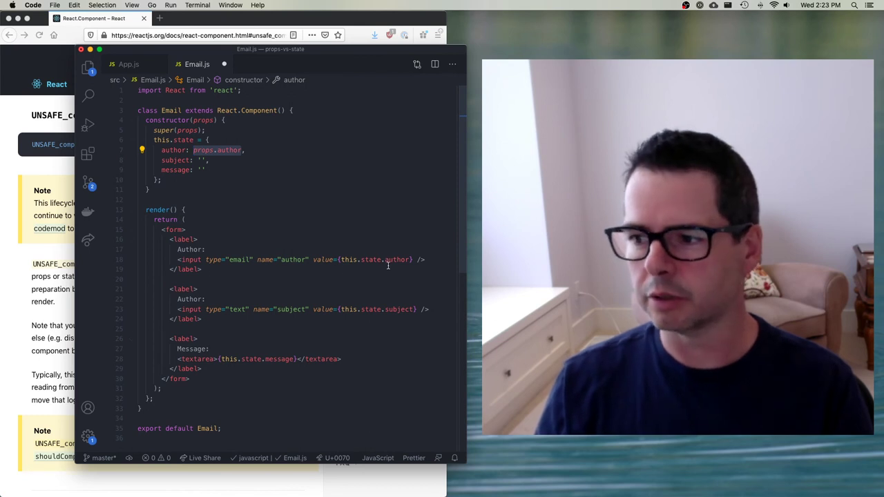
type("prop")
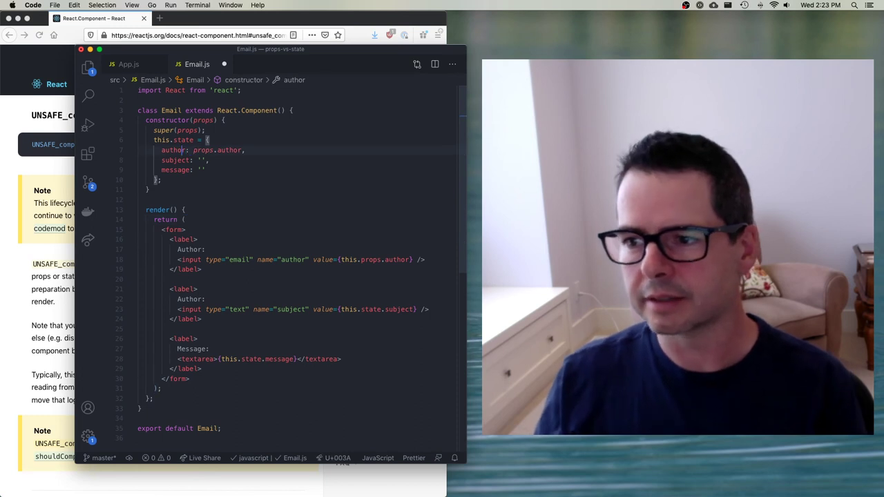
double_click(171, 149)
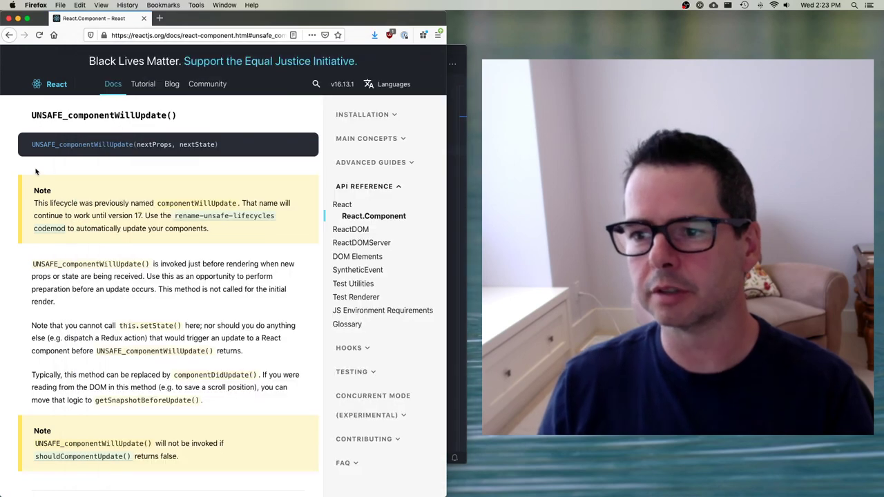
mouse_move(72, 144)
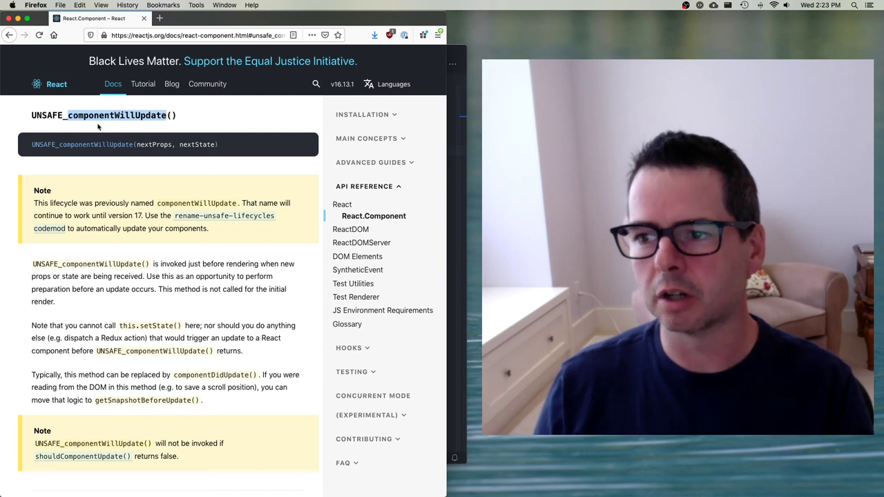
mouse_move(178, 153)
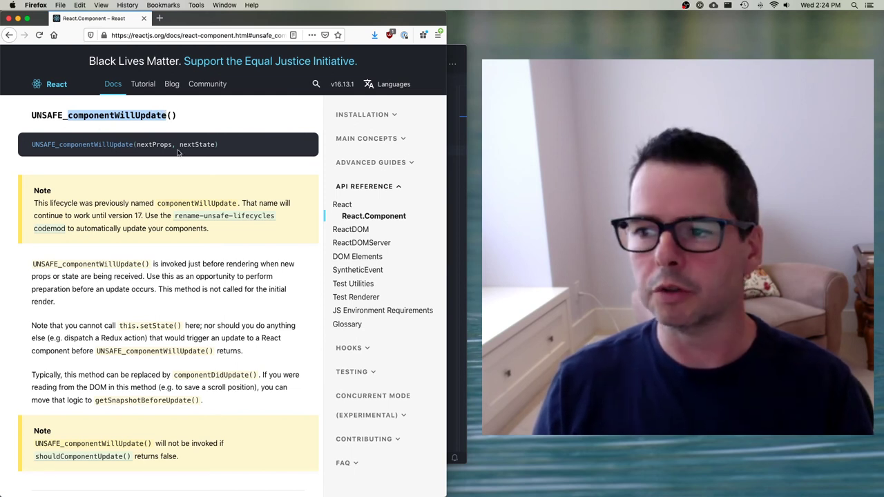
double_click(155, 145)
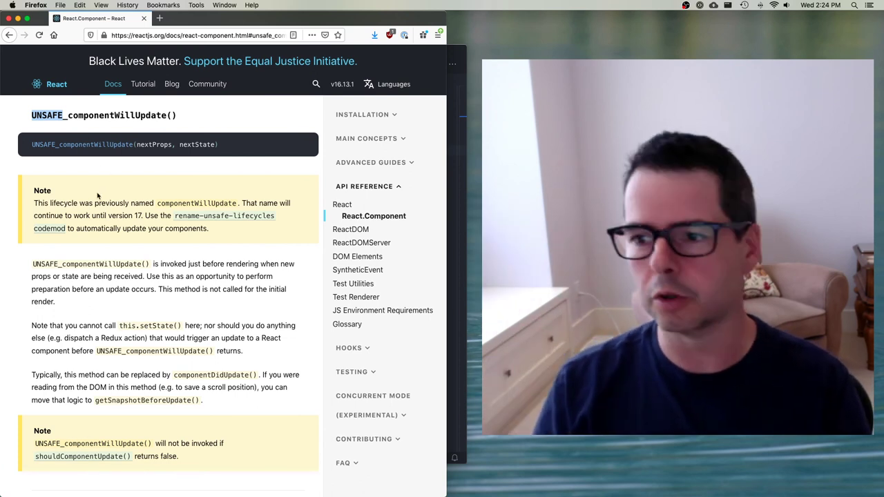
mouse_move(232, 203)
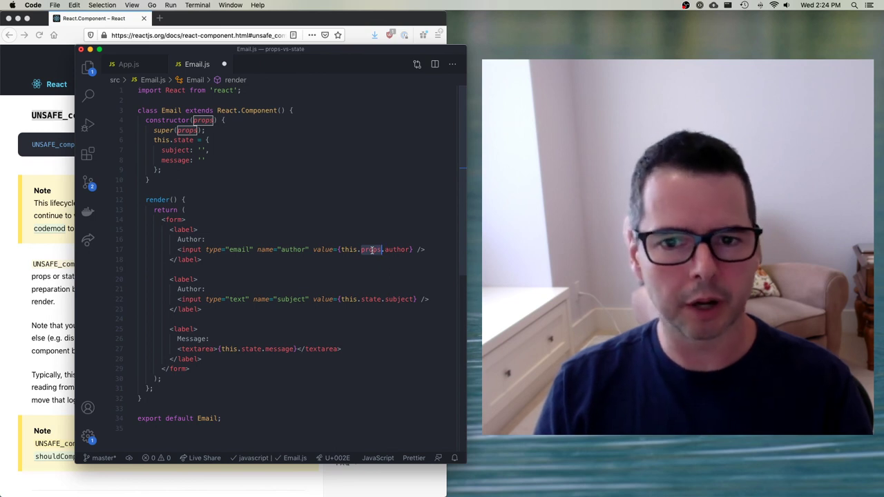
mouse_move(372, 248)
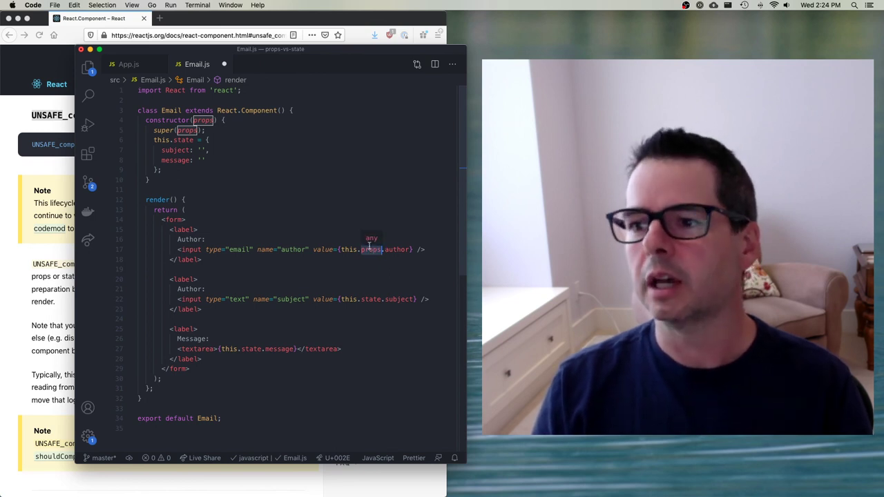
mouse_move(293, 150)
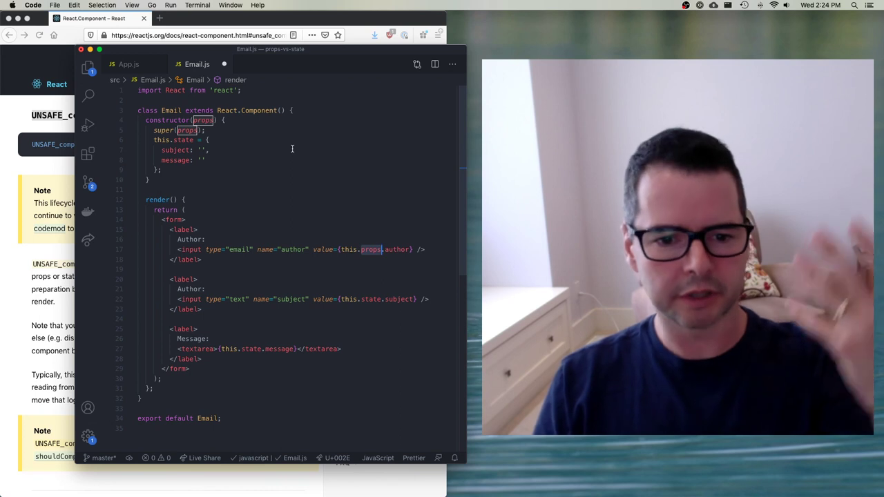